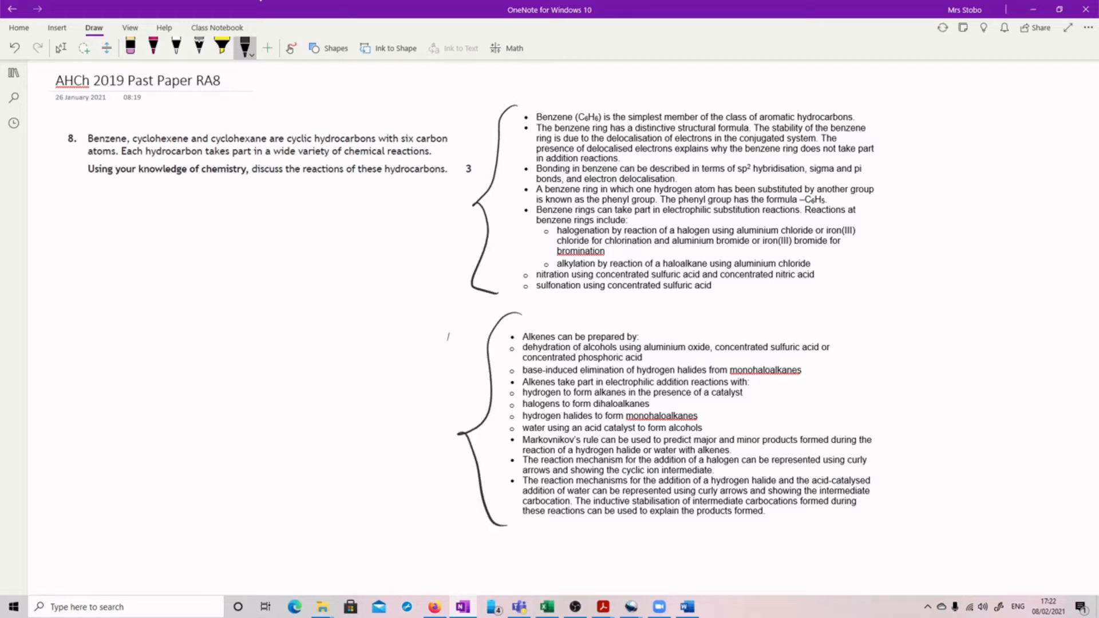
- Handwrite 'alkenes / alkane / aromatic' under question 8 with a short line down from alkane
left_click_drag(88, 189, 119, 224)
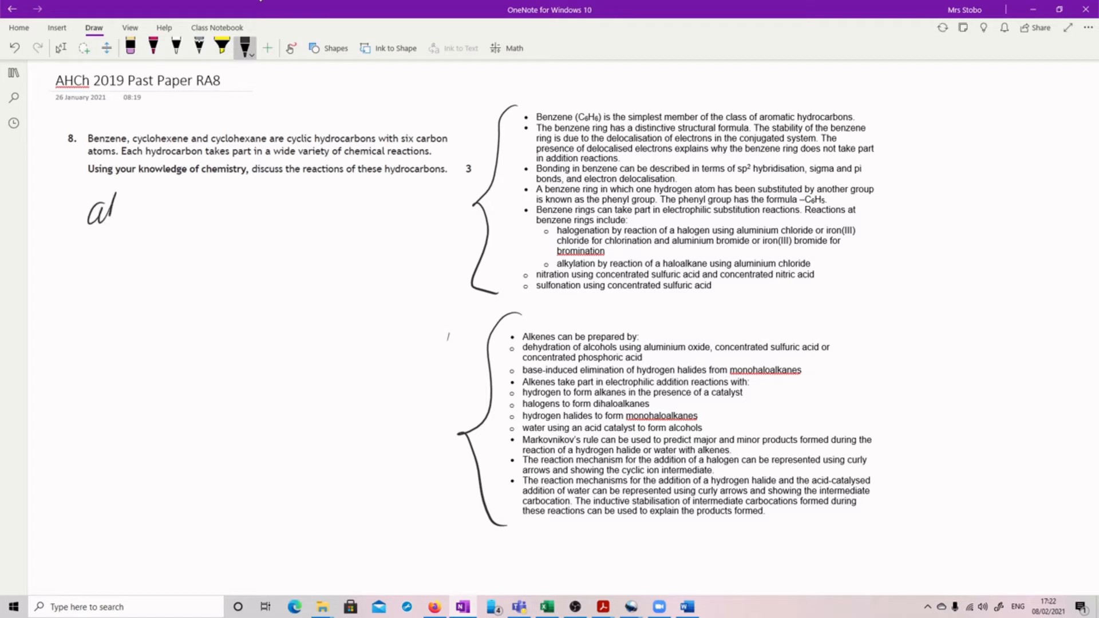
left_click_drag(115, 210, 172, 211)
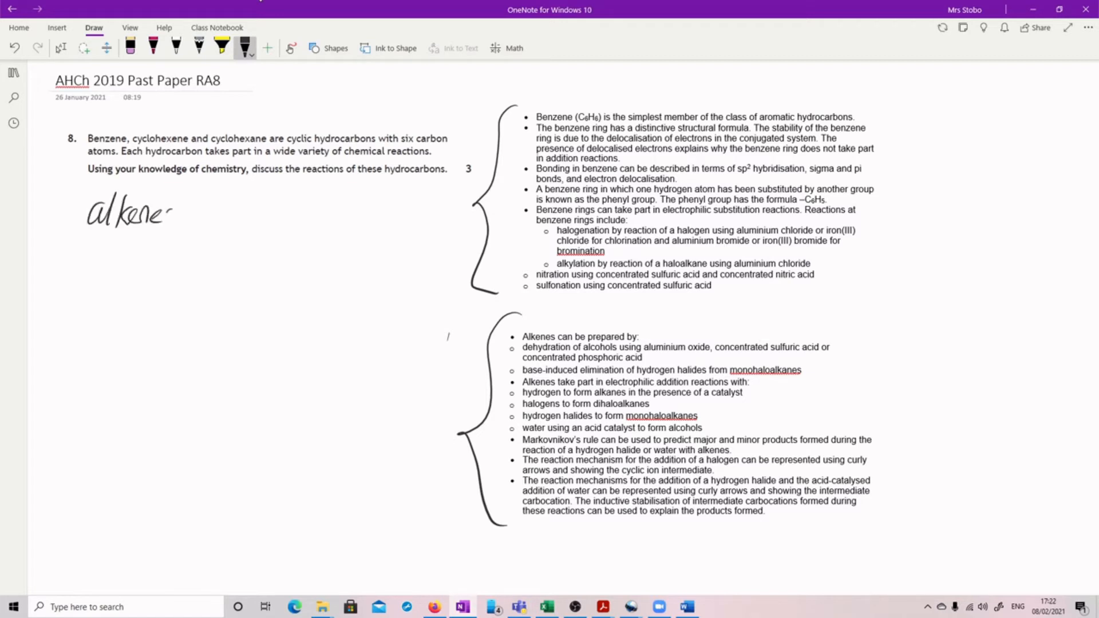
left_click_drag(168, 214, 252, 214)
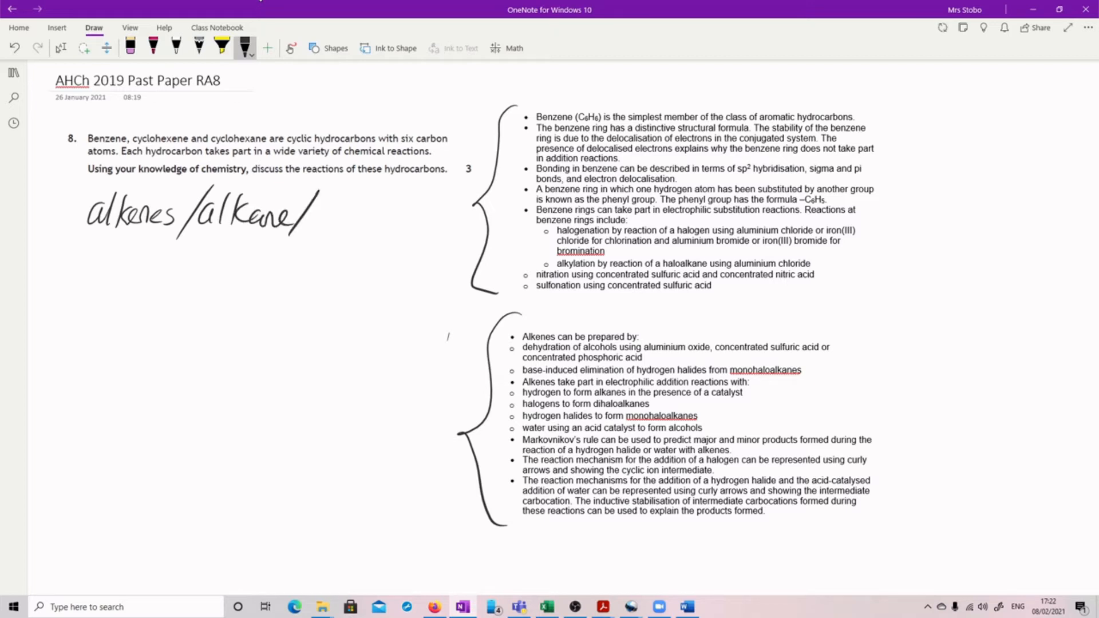
left_click_drag(316, 217, 371, 218)
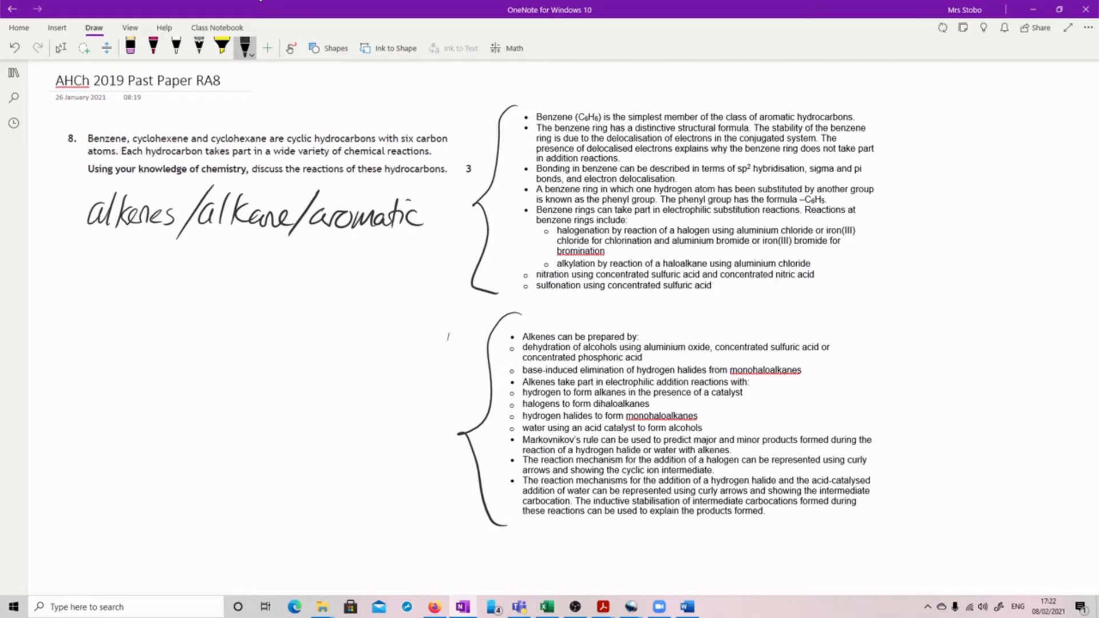
left_click_drag(240, 238, 239, 263)
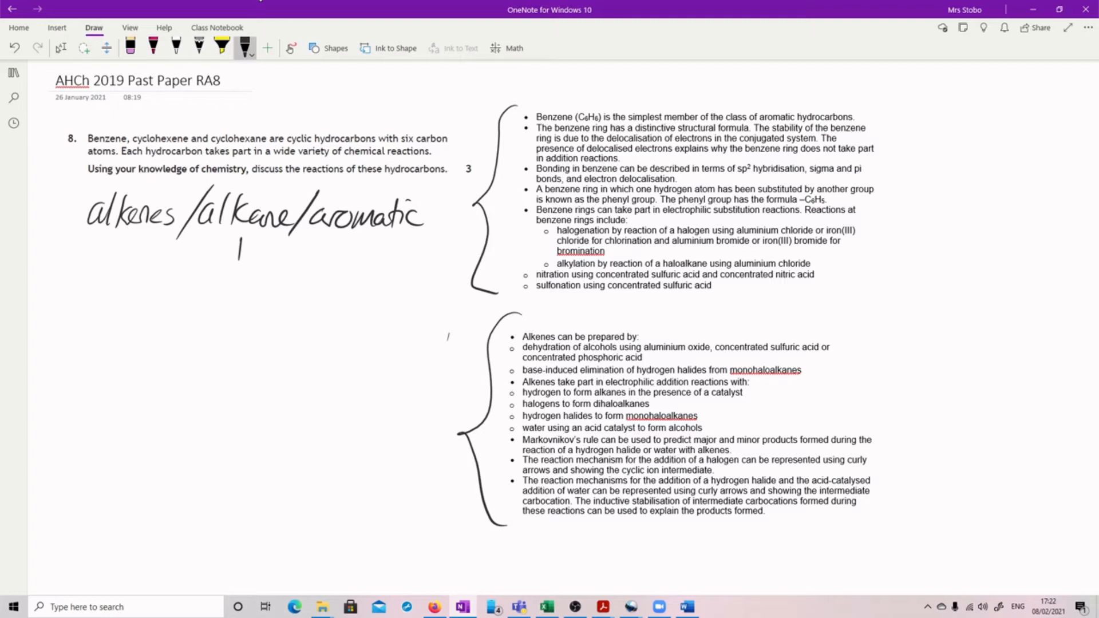
- Write 'free-radical substitution' under alkane and draw a line down from alkenes
left_click_drag(204, 267, 199, 301)
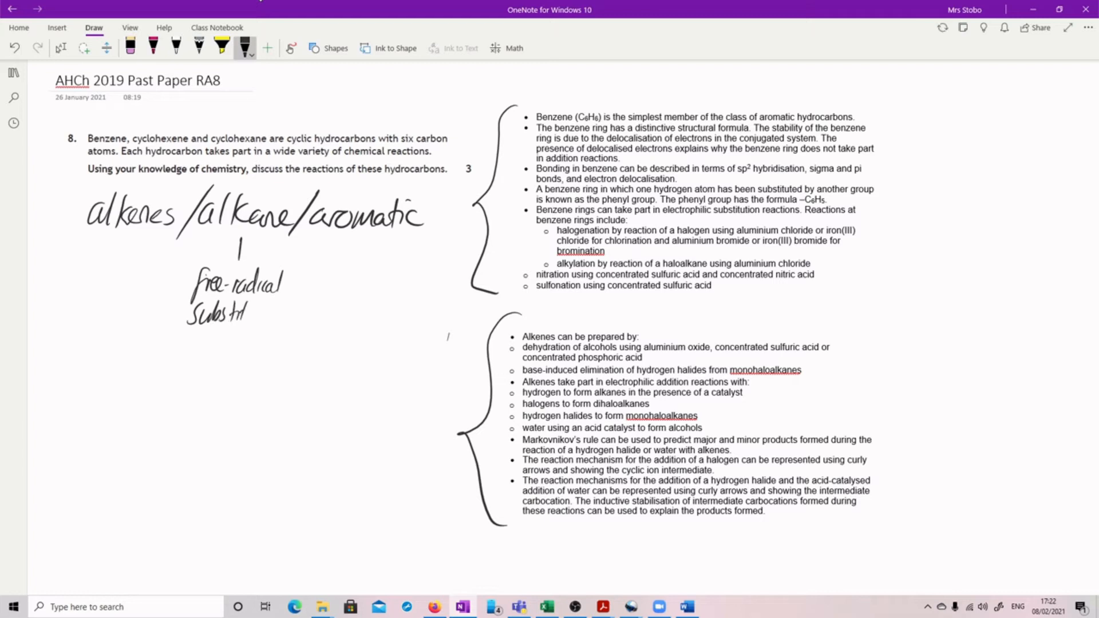
left_click_drag(242, 313, 284, 311)
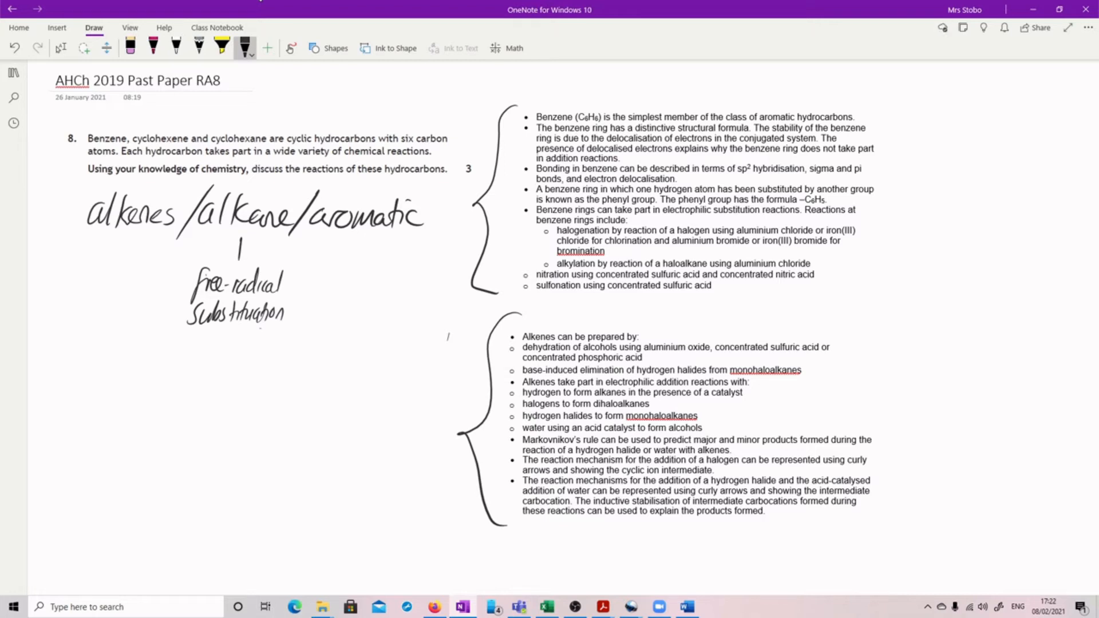
left_click_drag(127, 245, 124, 319)
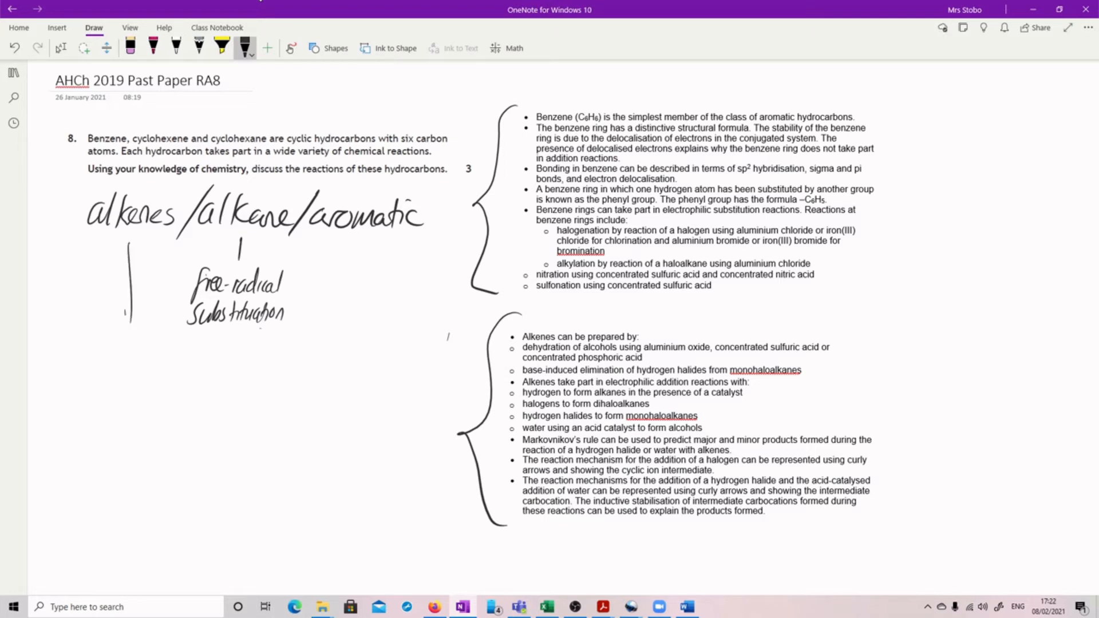
- Draw arrows to 'double bond electrophilic additions' under alkenes and 'electrophilic substitutions' under aromatic
left_click_drag(364, 245, 361, 322)
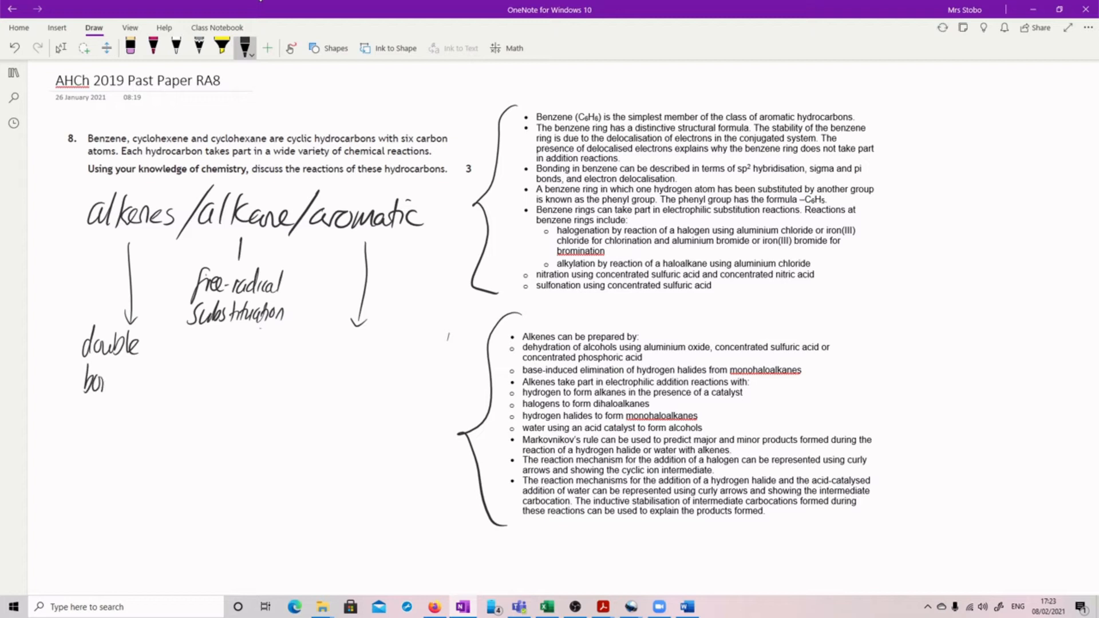
left_click_drag(98, 378, 126, 379)
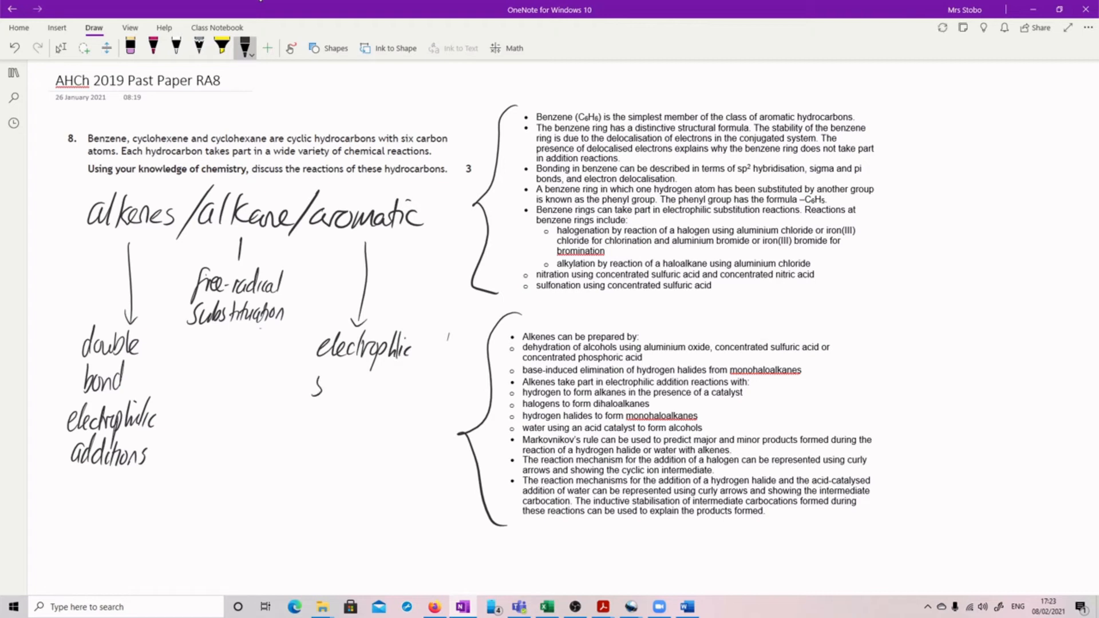
left_click_drag(316, 382, 386, 382)
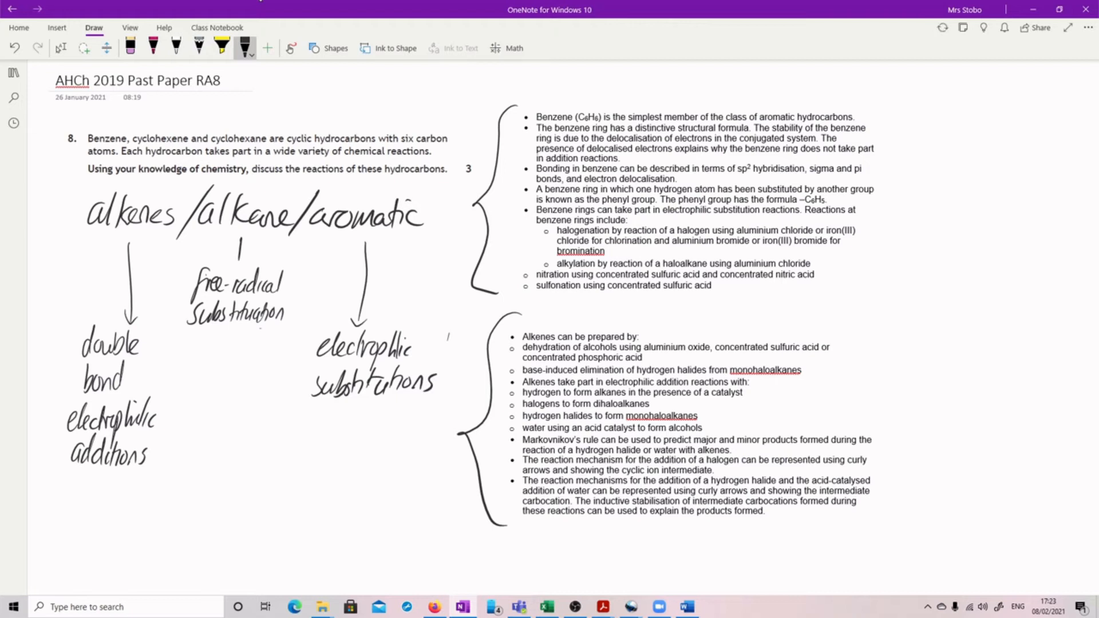
- Draw benzene with delocalised ring and attacking curly arrow, then the H/X intermediate beside it
left_click_drag(297, 435, 330, 469)
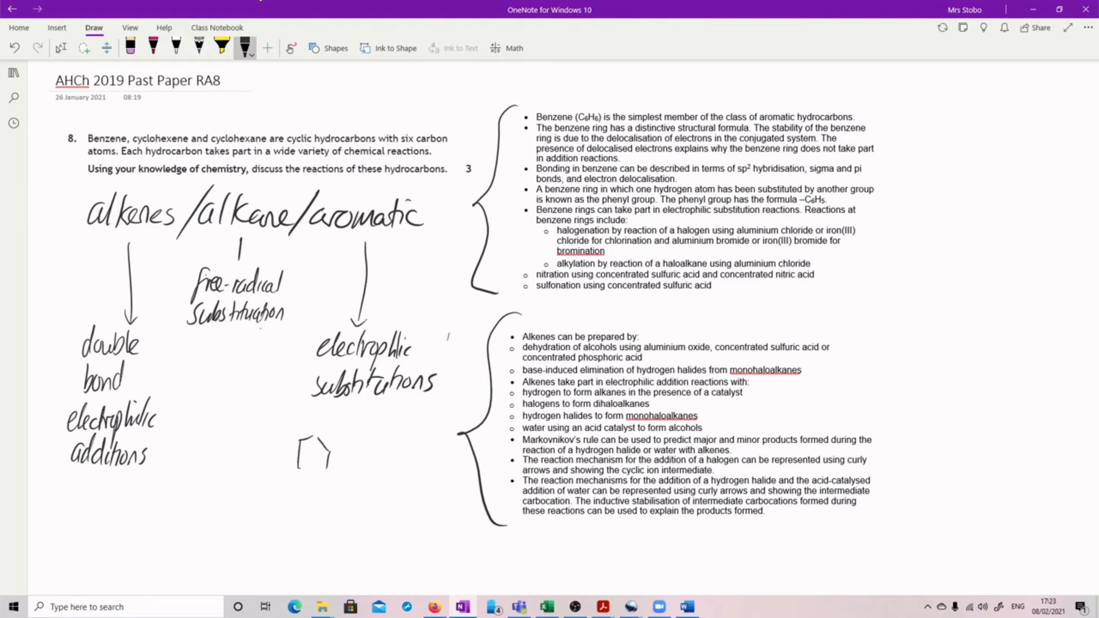
left_click_drag(298, 438, 330, 469)
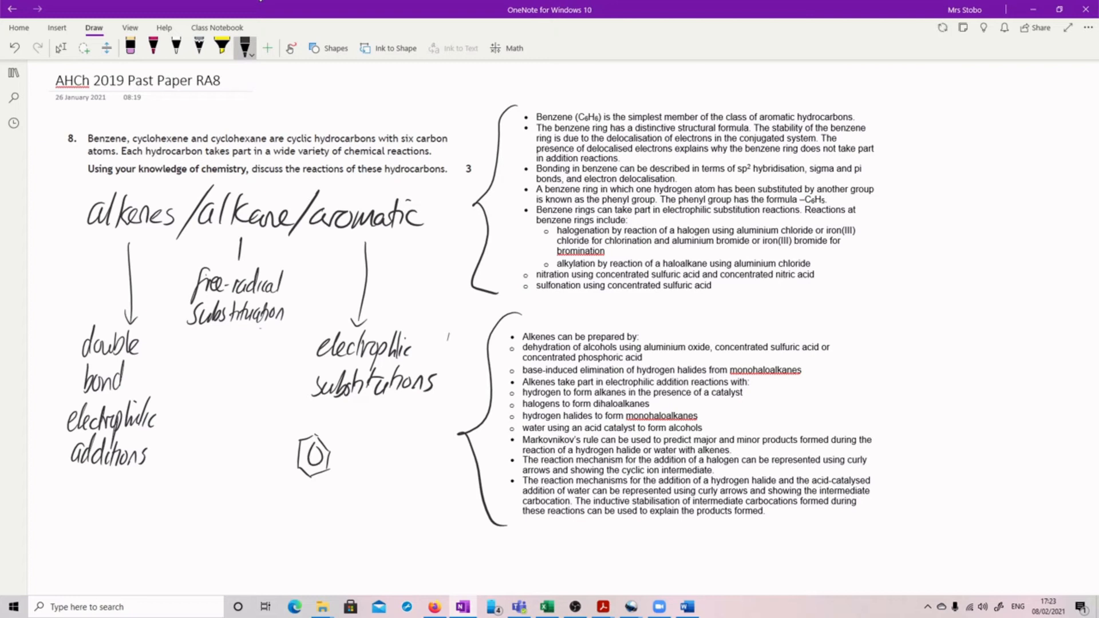
left_click_drag(294, 420, 308, 438)
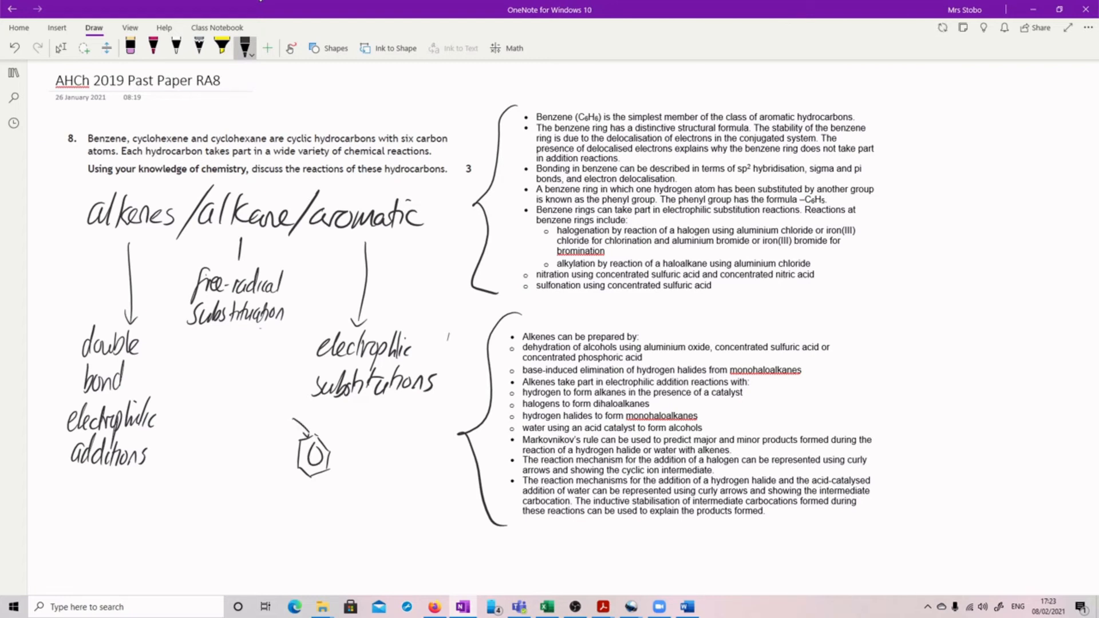
left_click_drag(367, 432, 393, 466)
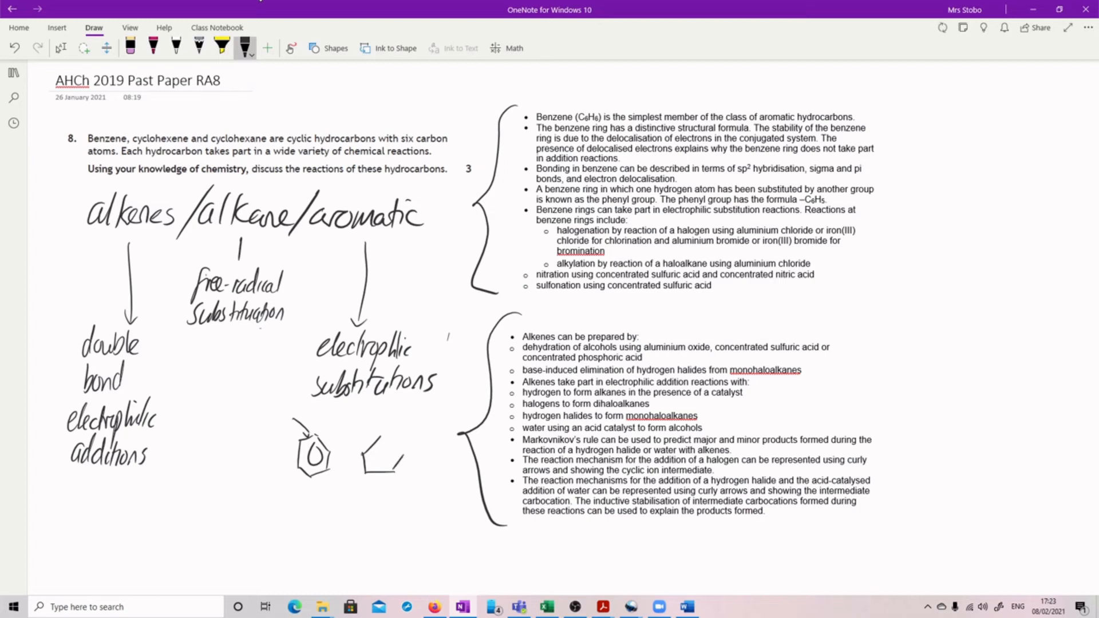
left_click_drag(383, 425, 406, 449)
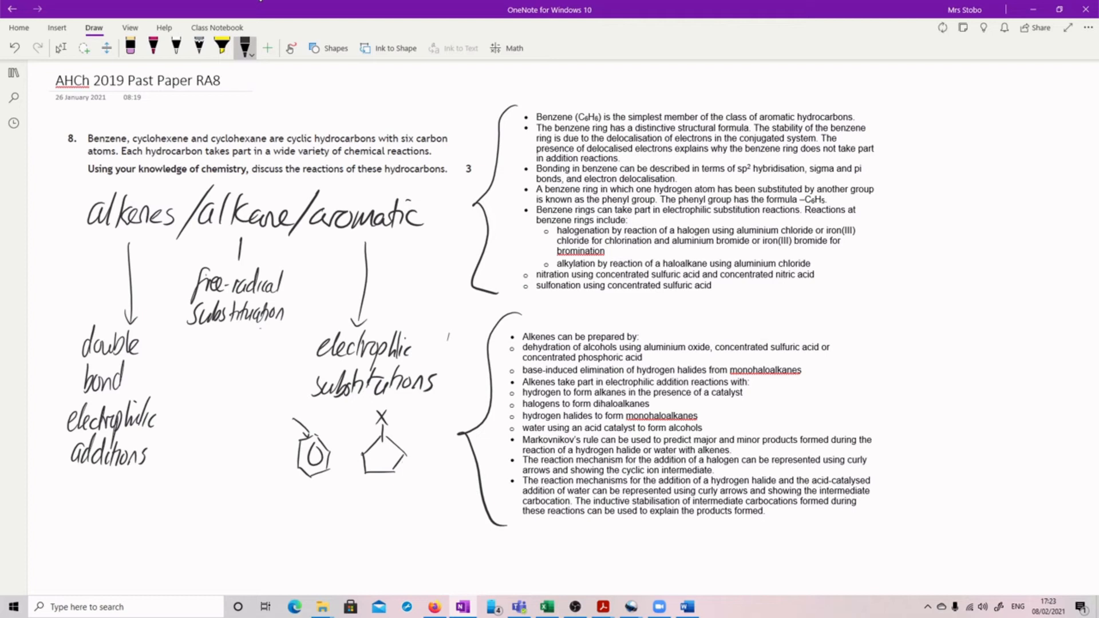
left_click_drag(363, 448, 403, 459)
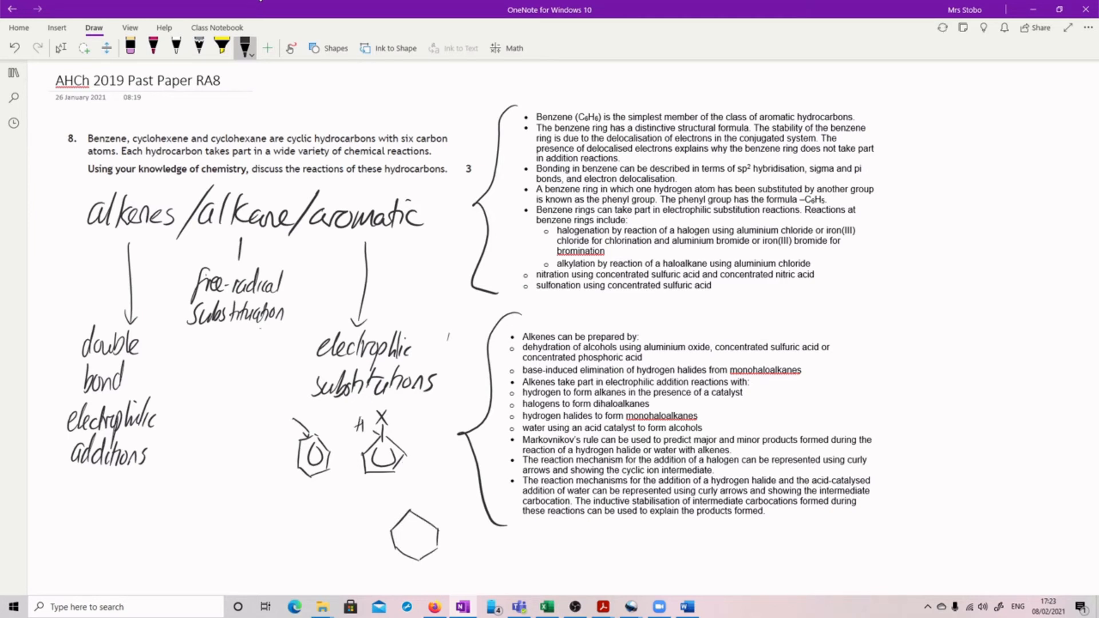
- Draw the product hexagon with H leaving via curly arrow and X on the restored ring
left_click_drag(392, 518, 438, 518)
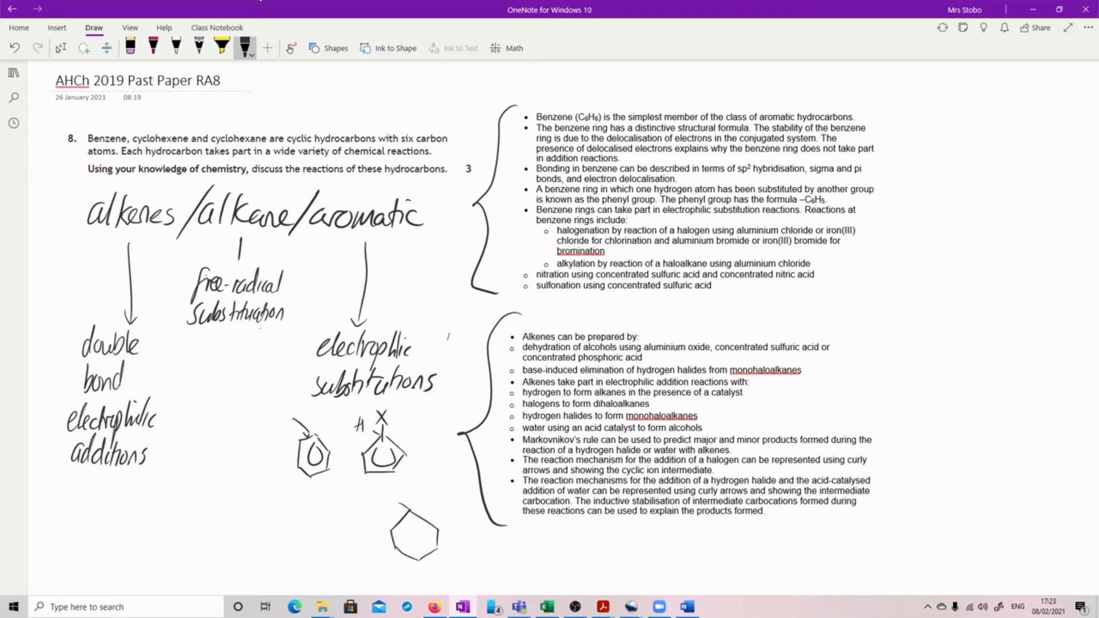
left_click_drag(396, 498, 350, 517)
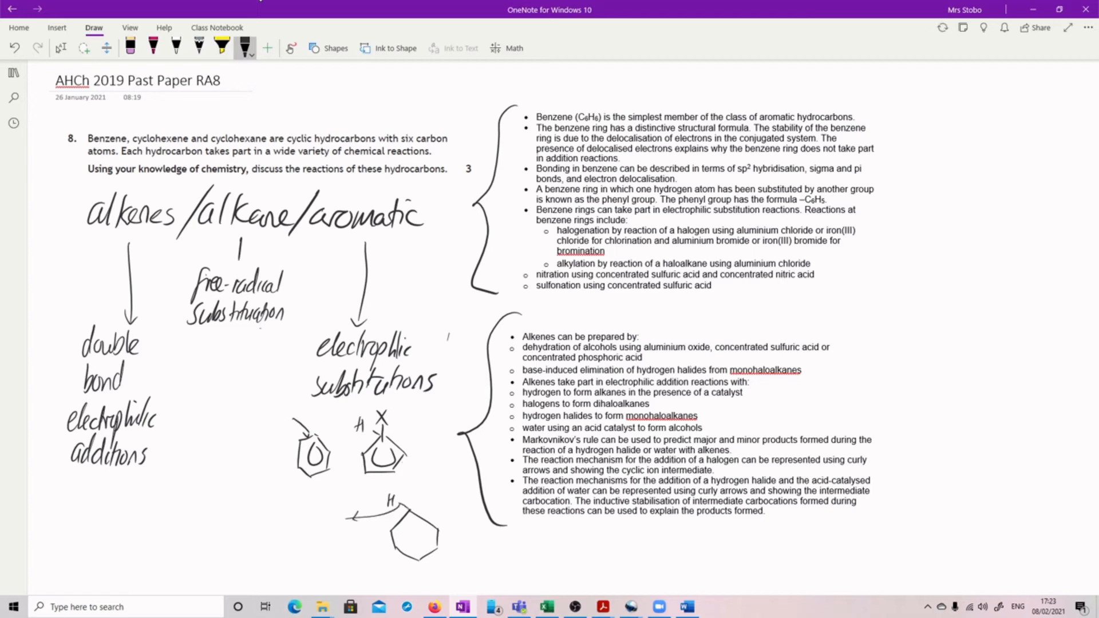
left_click_drag(399, 518, 413, 539)
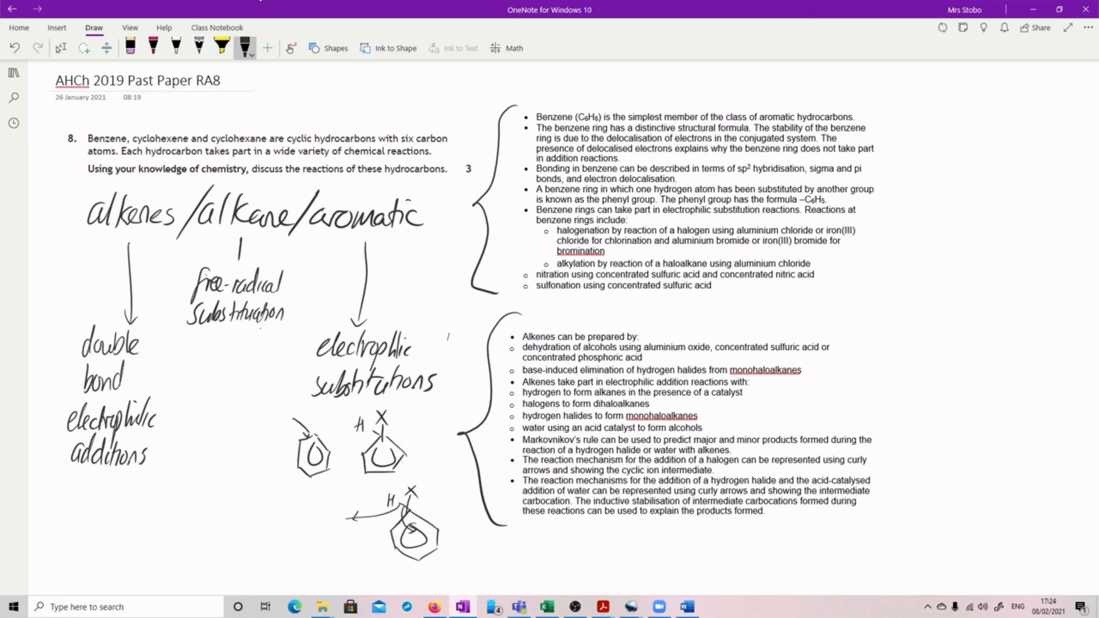
mouse_move(942, 27)
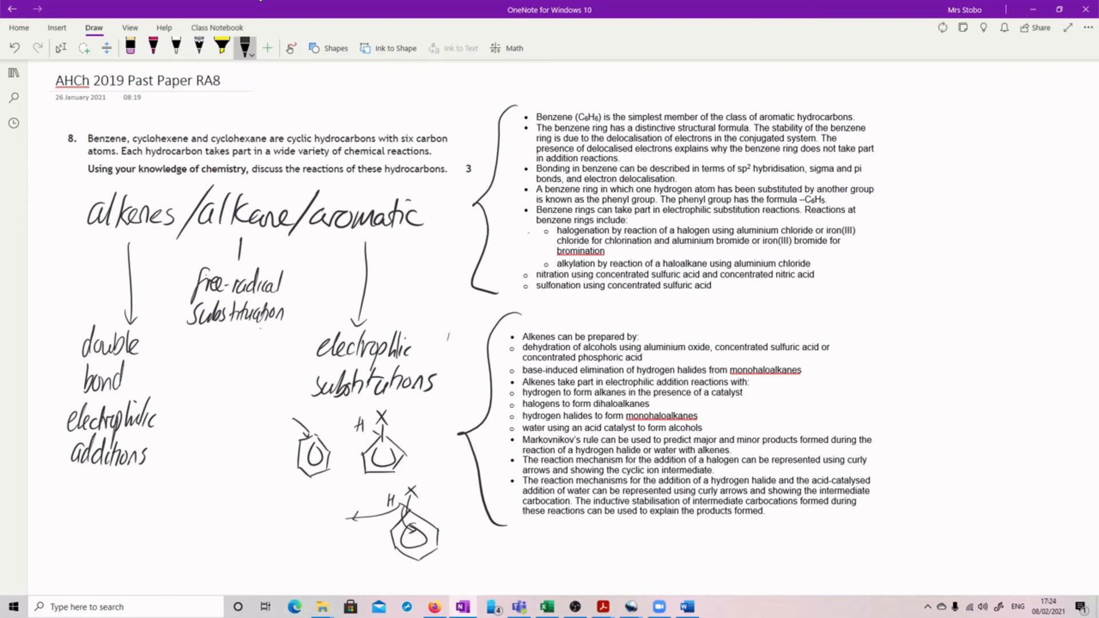
- Tick the halogenation, alkylation, nitration and Markovnikov bullets, then sketch a cyclohexene ring under additions
left_click_drag(510, 270, 512, 284)
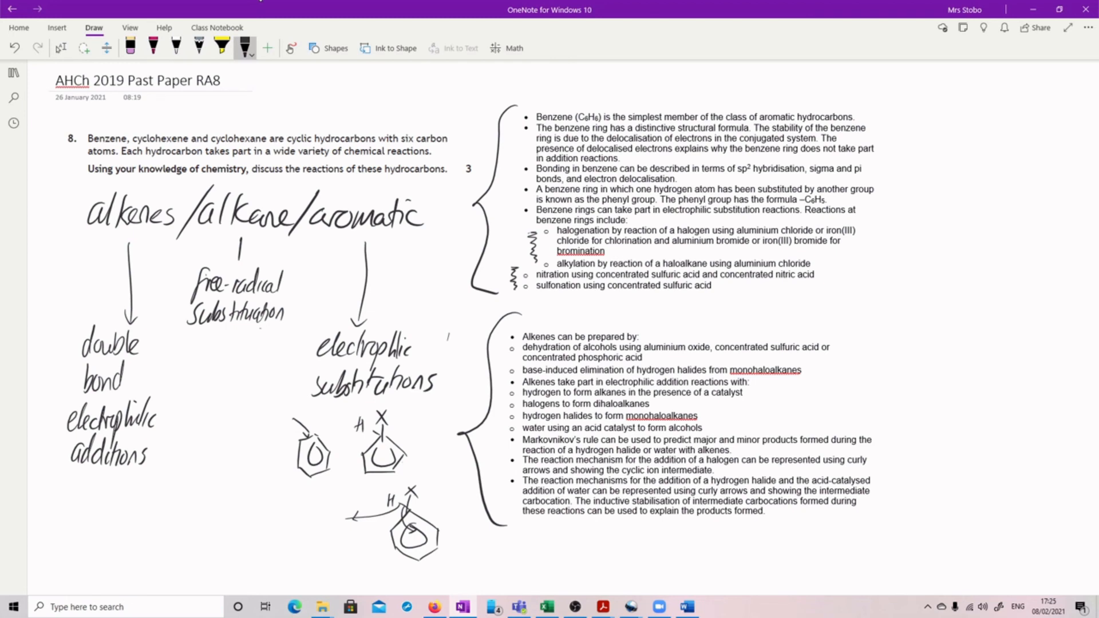
left_click_drag(168, 480, 172, 547)
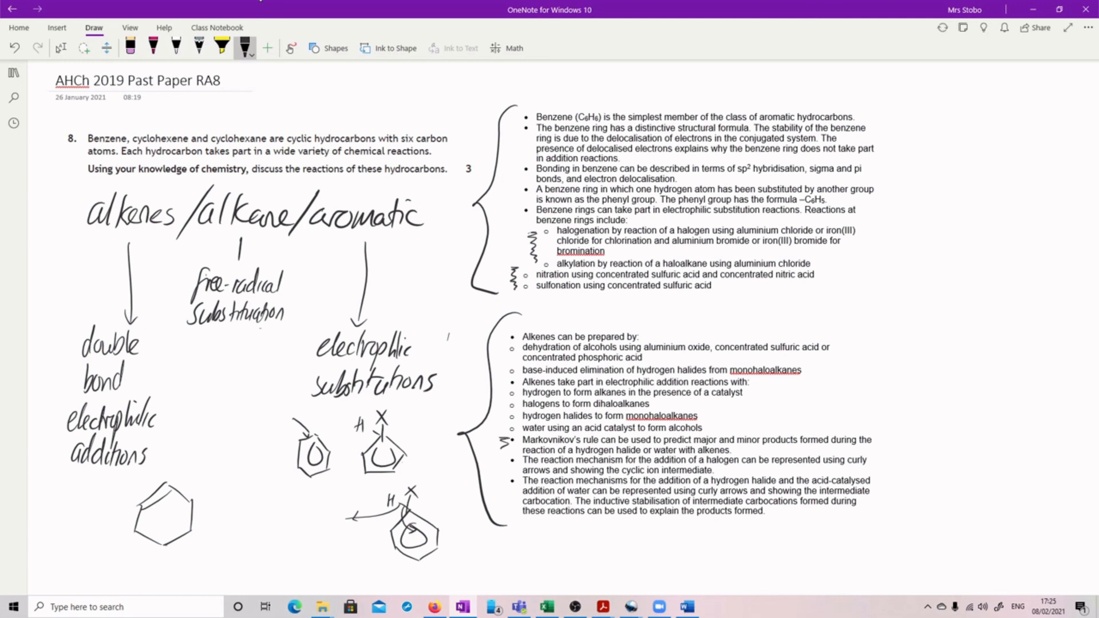
mouse_move(942, 28)
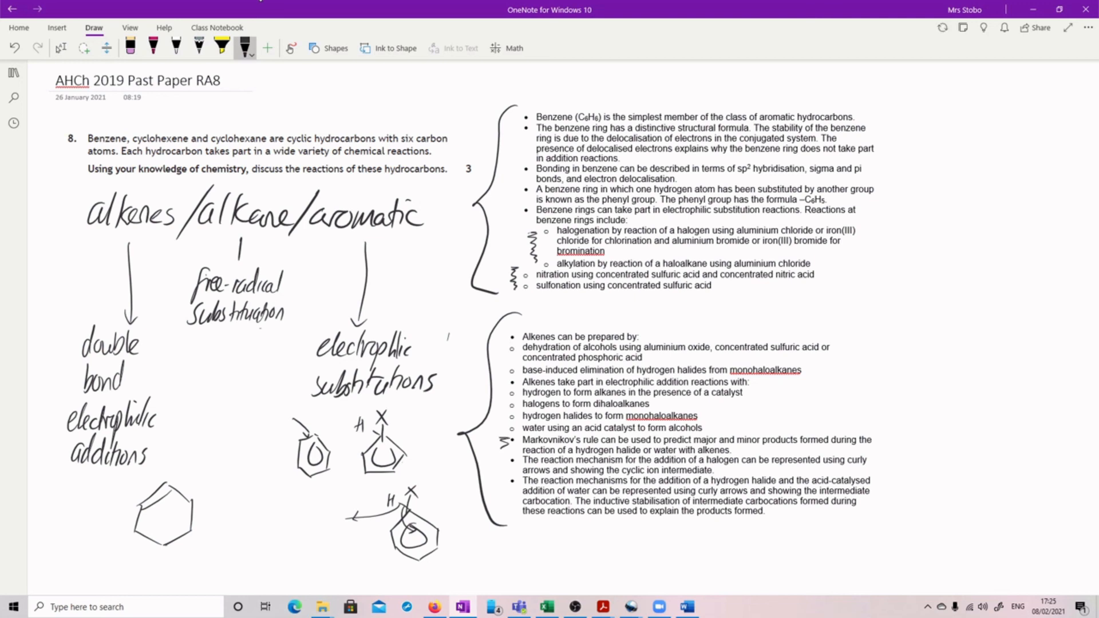